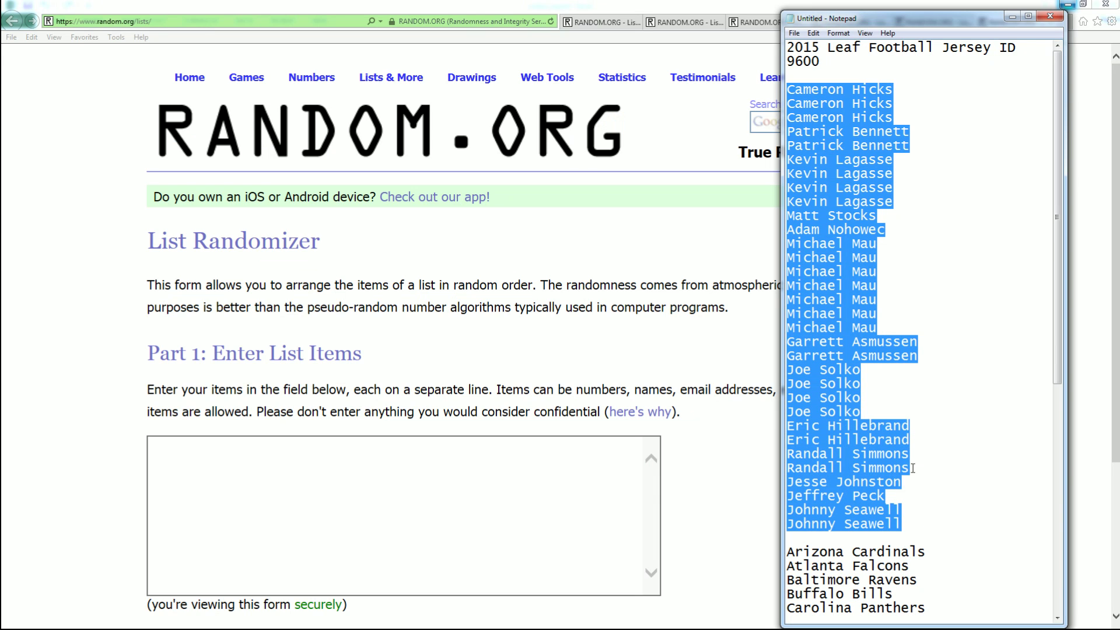
mouse_move(864, 322)
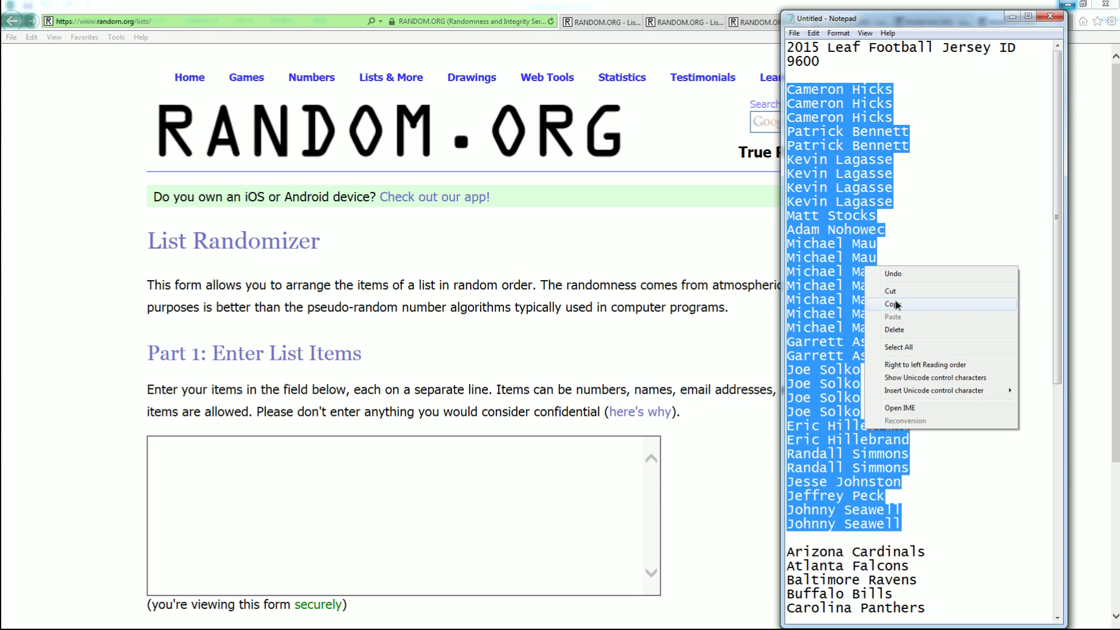
Step: Copy the selected owner names from the Notepad list
left_click(894, 305)
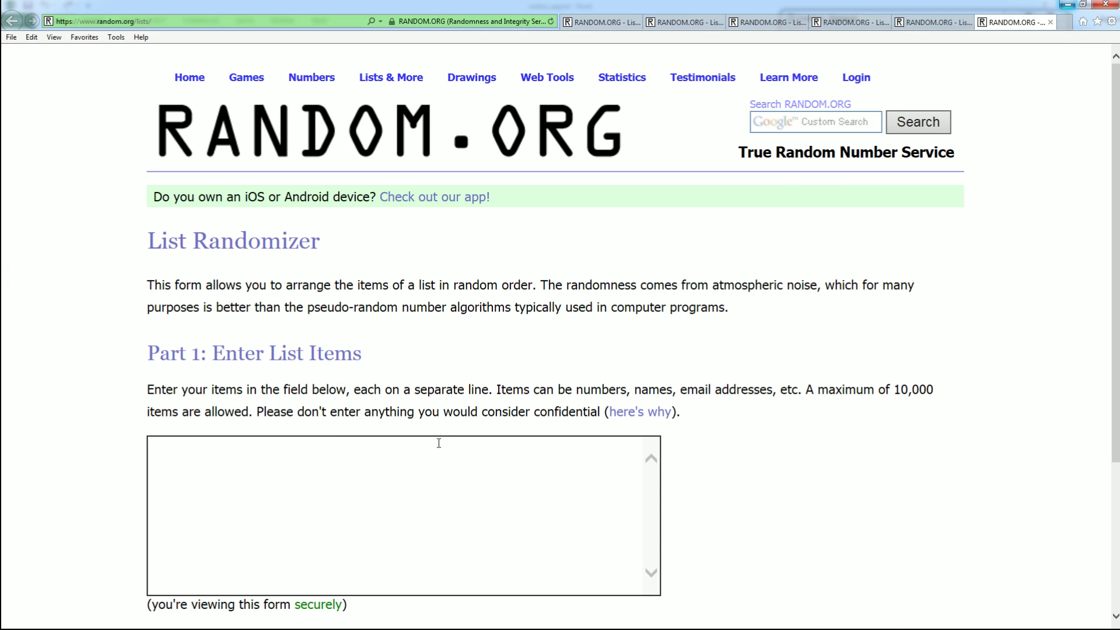
type("Joe Solko")
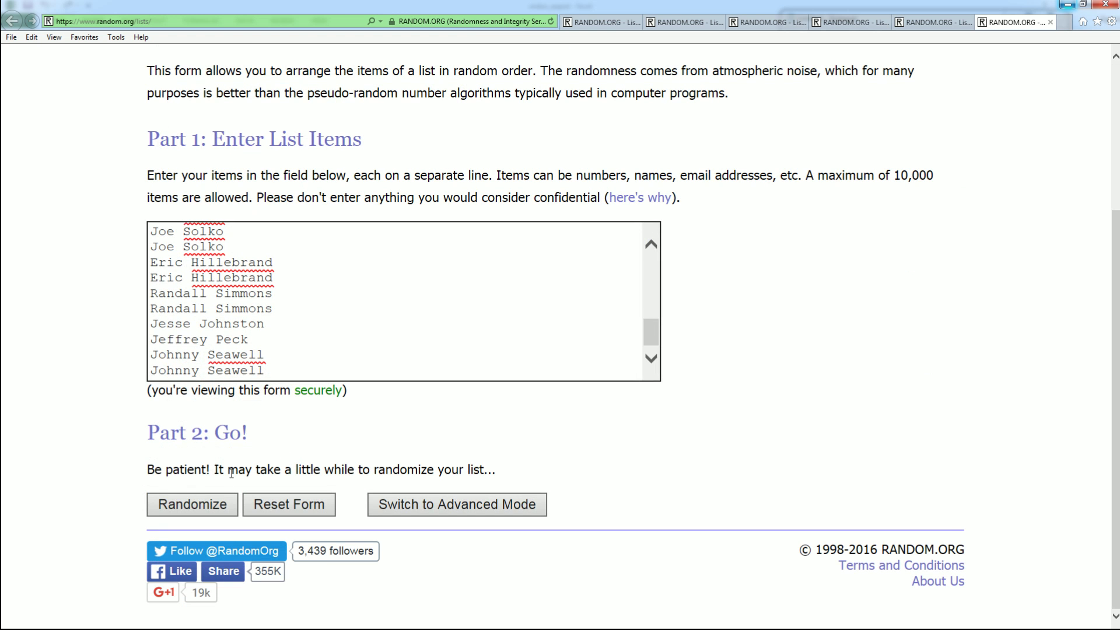
left_click(191, 504)
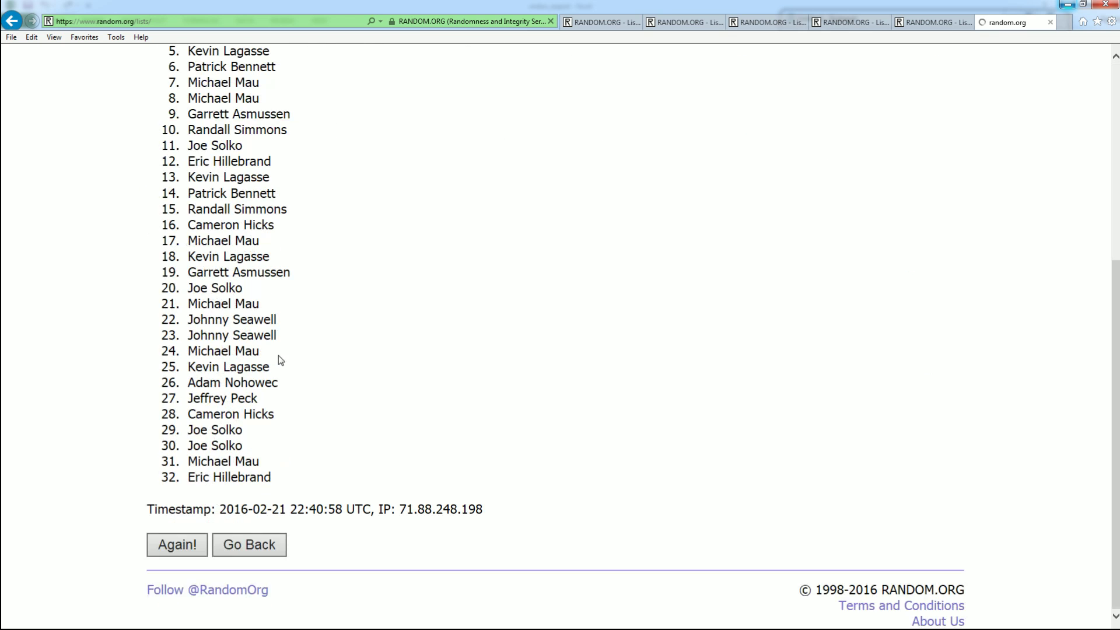
left_click(176, 545)
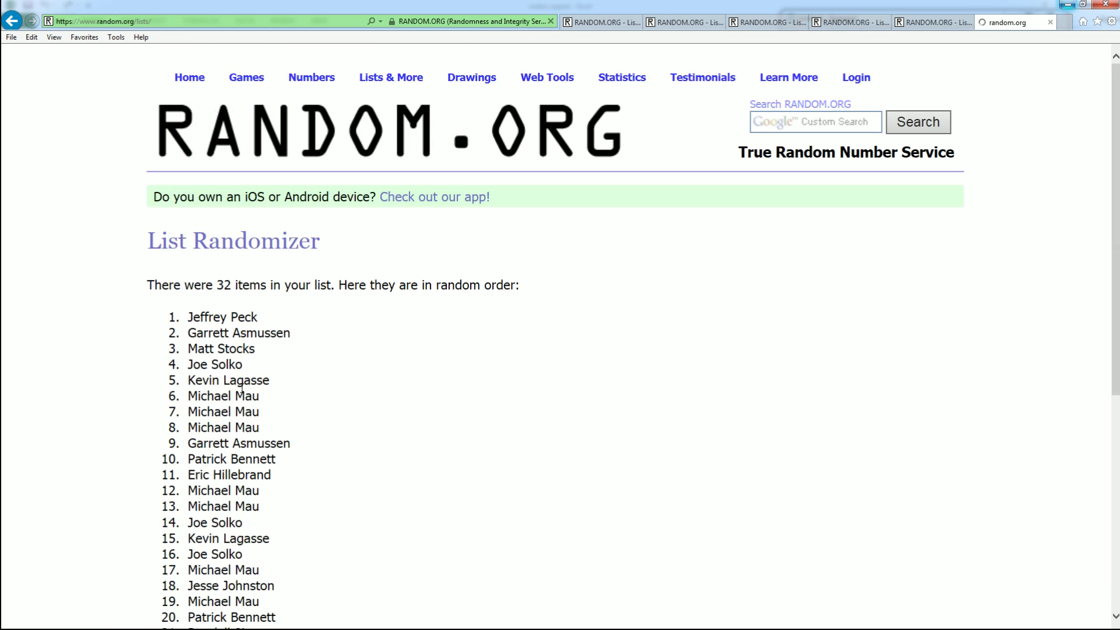
scroll("down", 3)
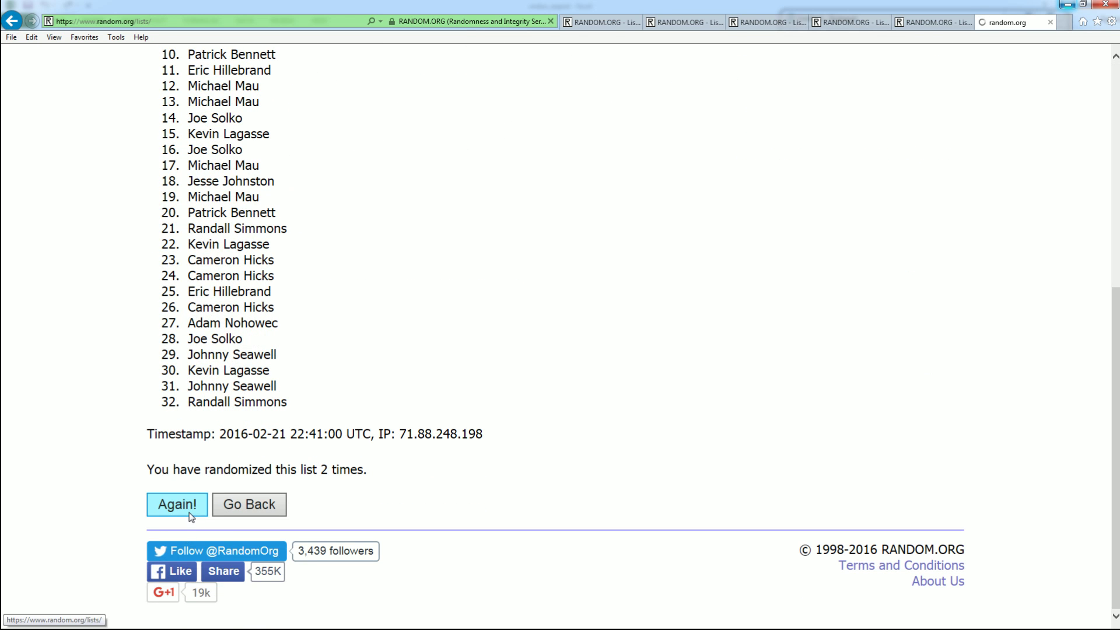
left_click(177, 503)
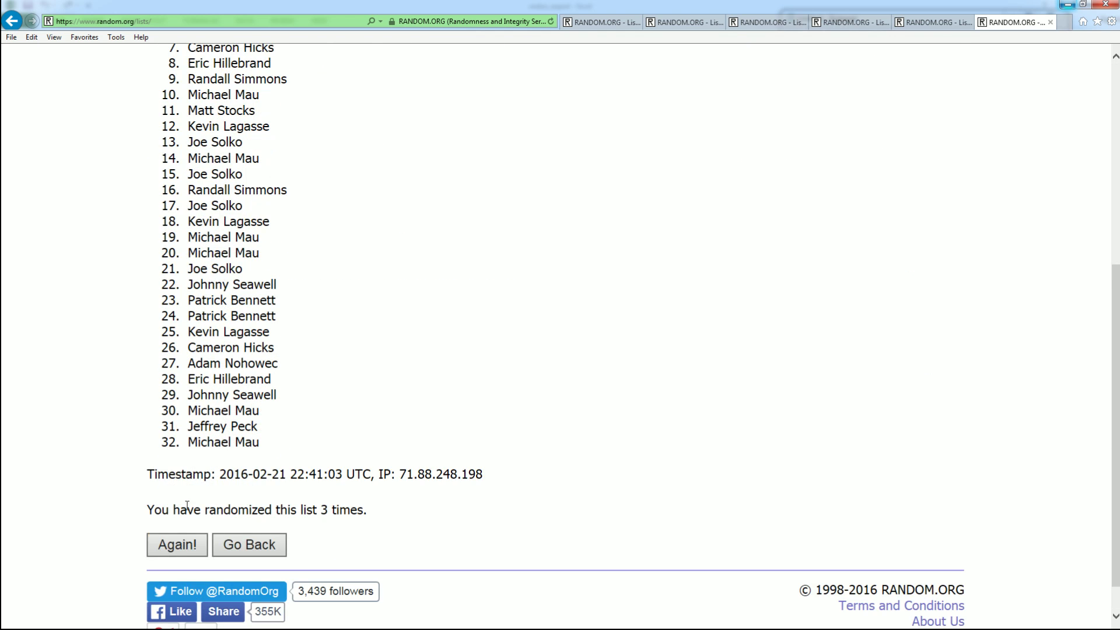
Step: Reshuffle the owner list four more times to reach a fresh final order
left_click(177, 545)
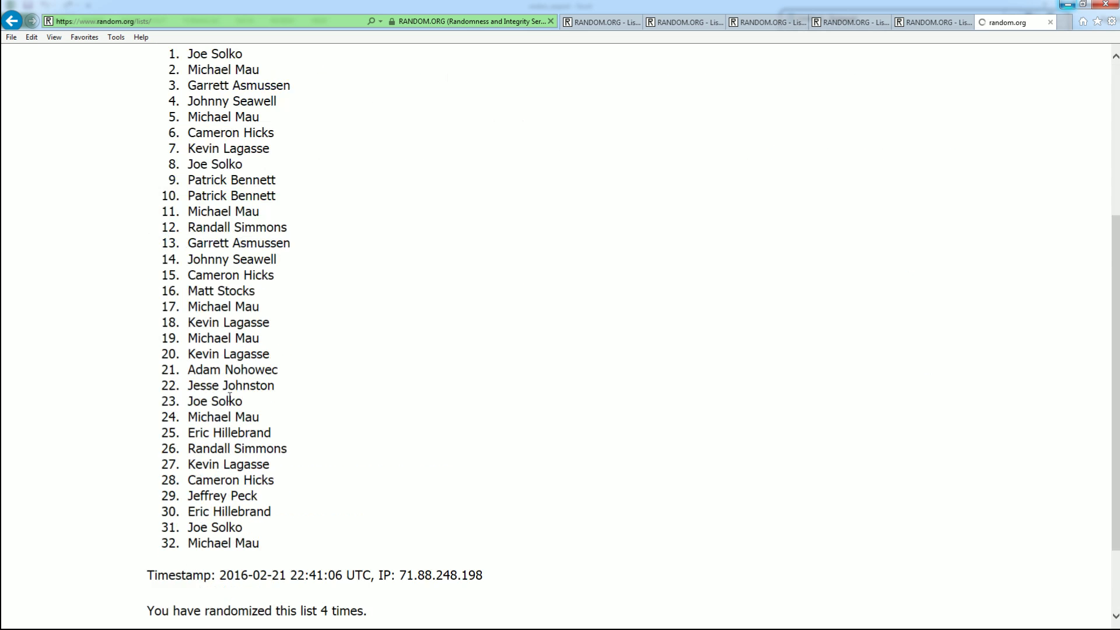
scroll("down", 3)
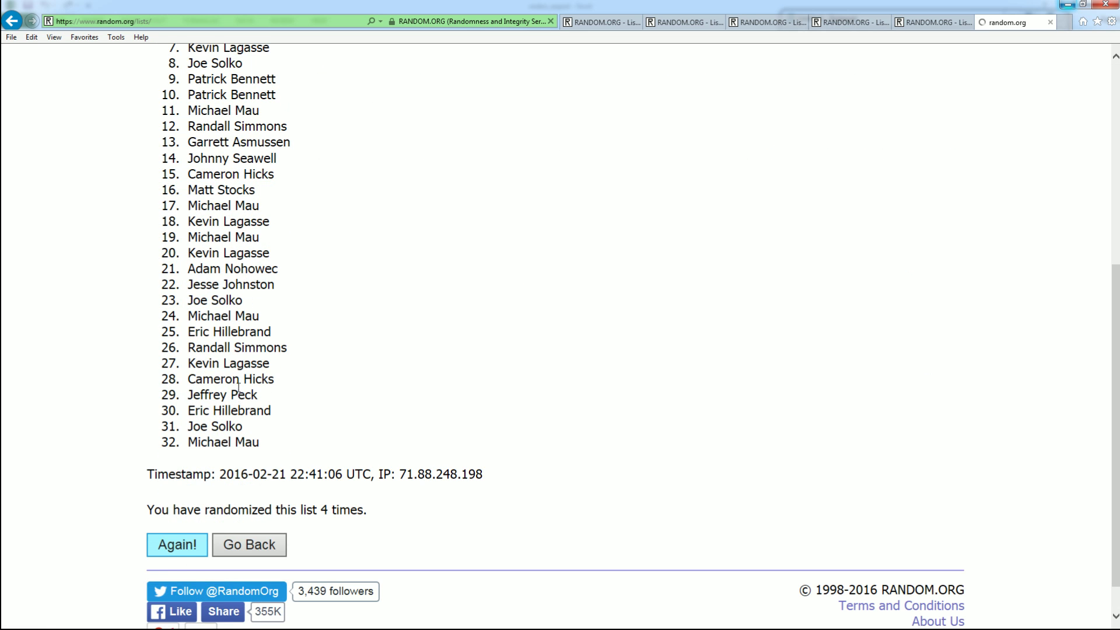
left_click(176, 545)
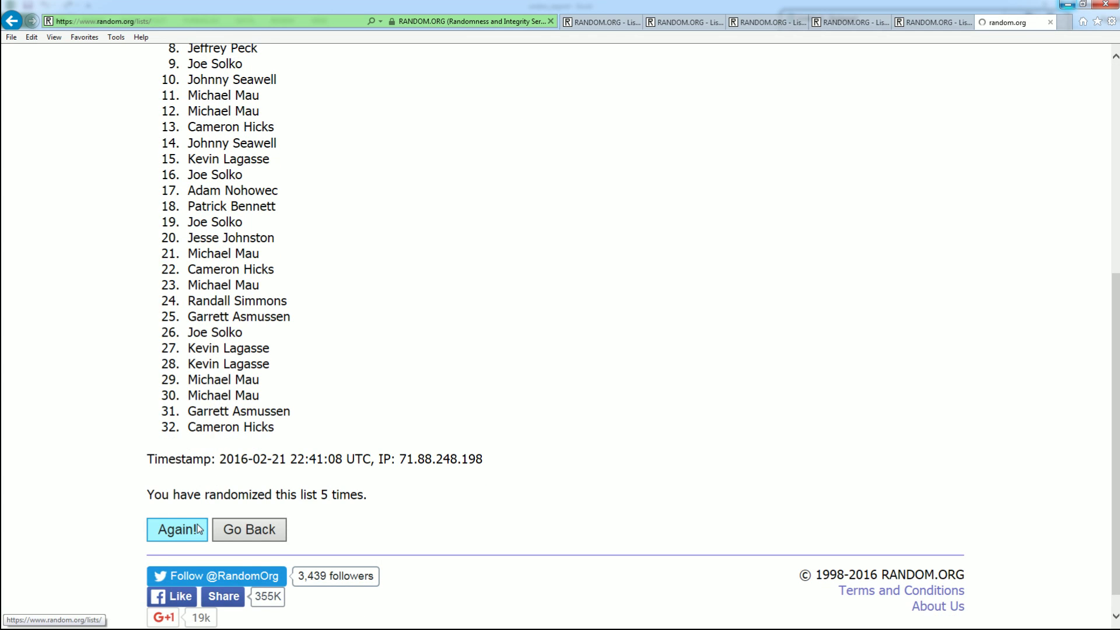
left_click(176, 529)
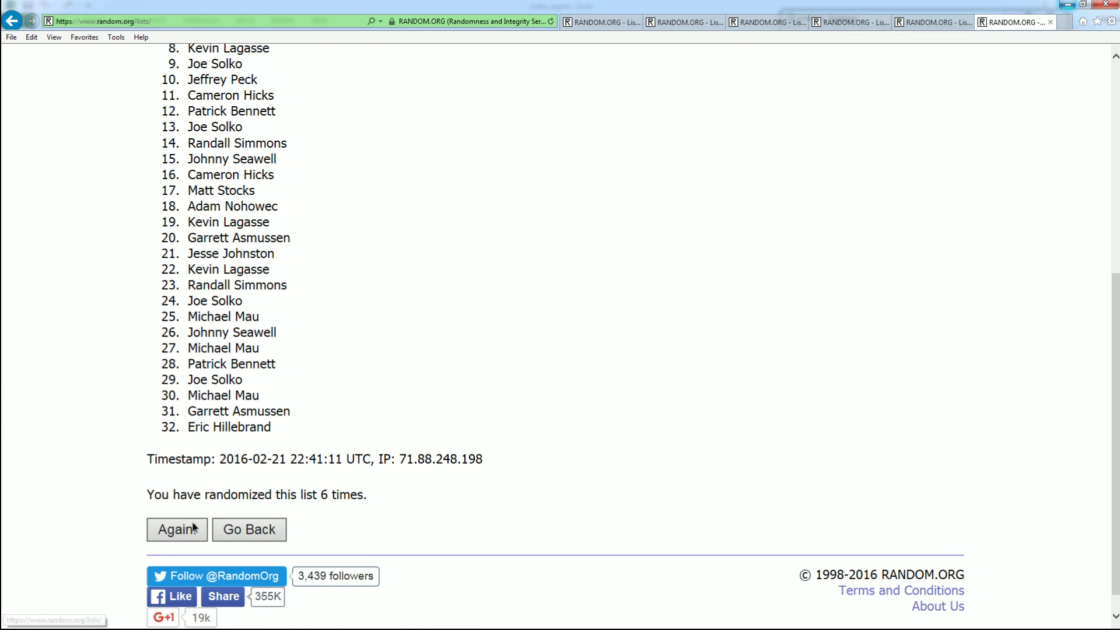
left_click(176, 530)
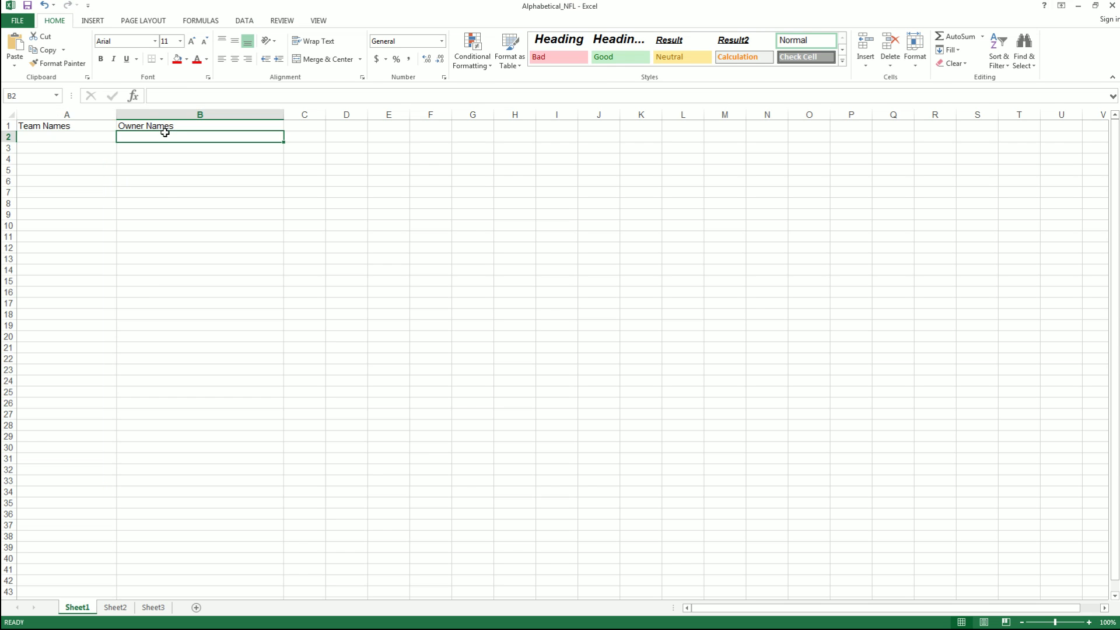
Step: Paste the shuffled owner list into the Owner Names column at cell B2
key("ctrl+v")
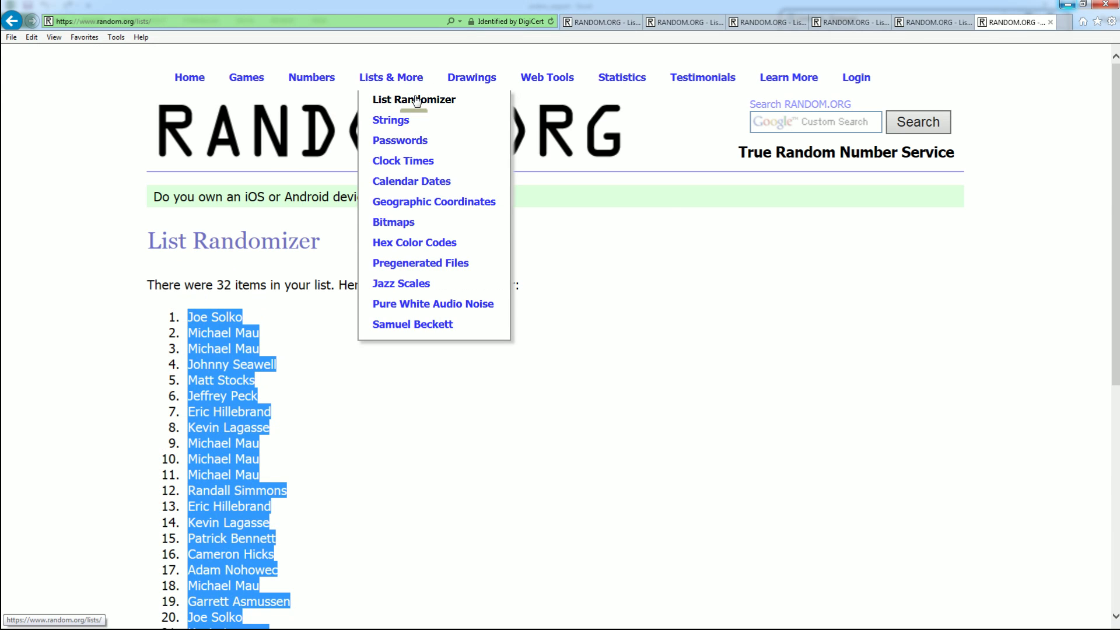
Step: Start a blank List Randomizer form and select the 32 NFL team names in Notepad
left_click(413, 99)
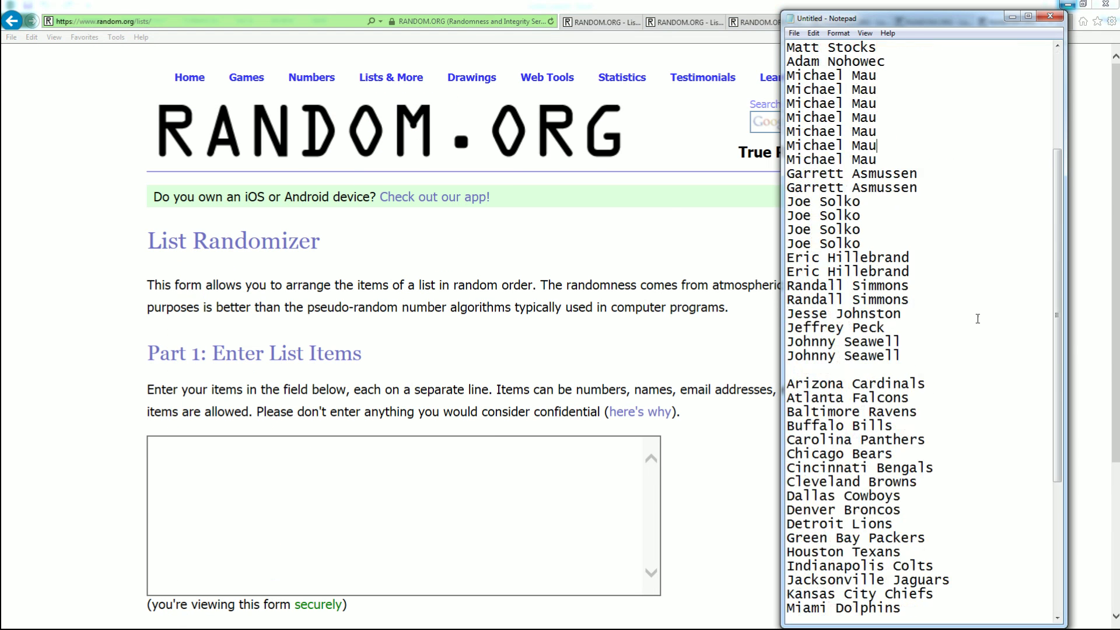
scroll("down", 3)
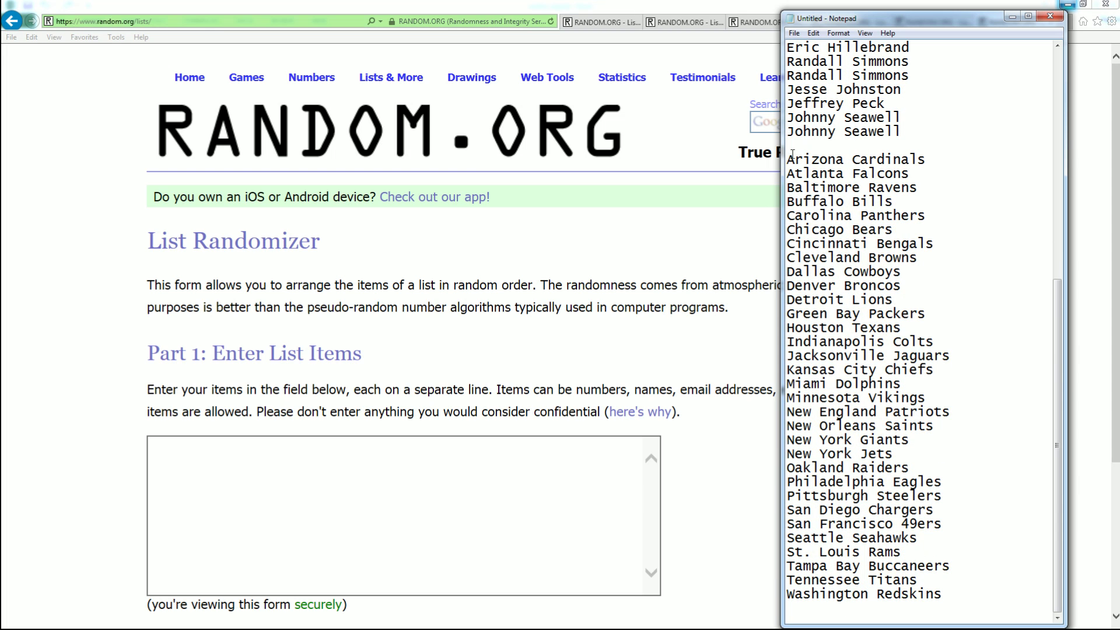
left_click_drag(786, 158, 940, 594)
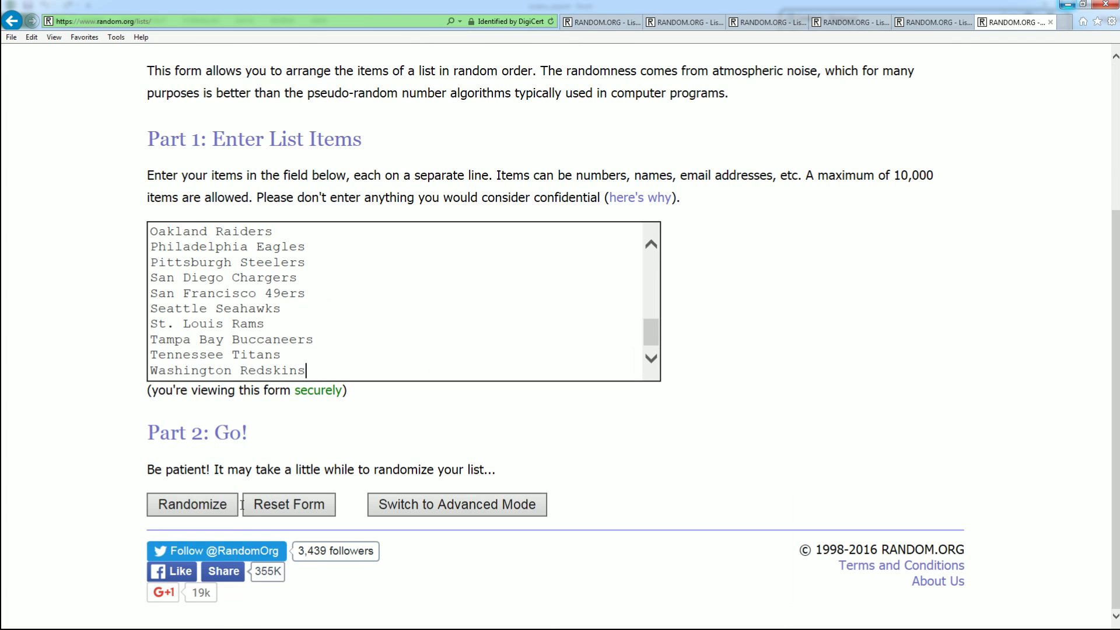
Step: Randomize the 32 team names and reshuffle them three more times
left_click(193, 504)
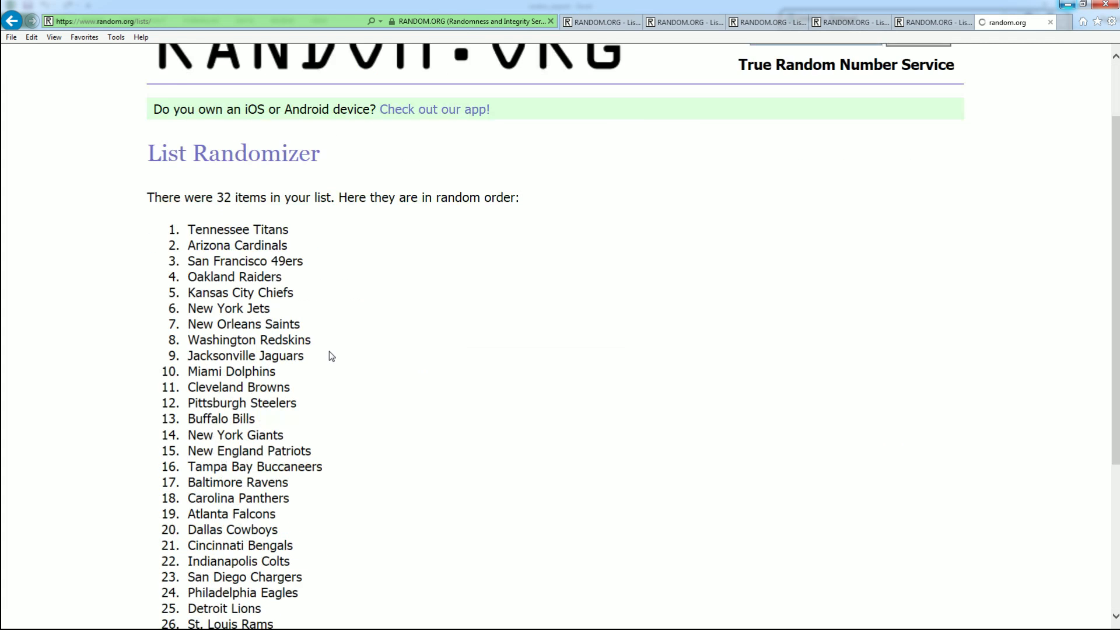
scroll("down", 3)
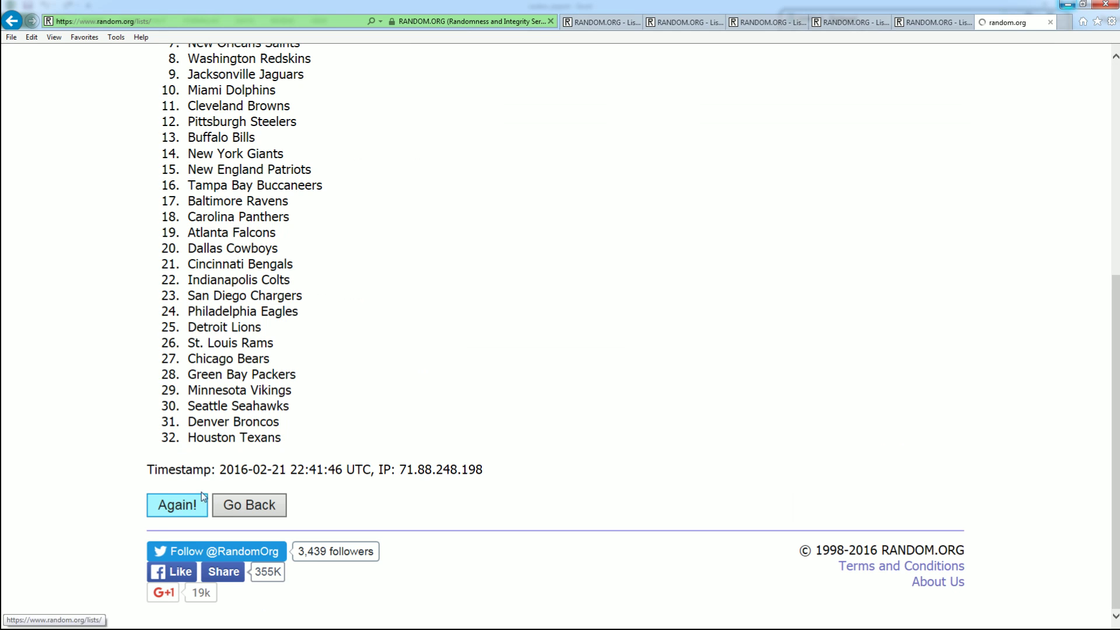
left_click(176, 505)
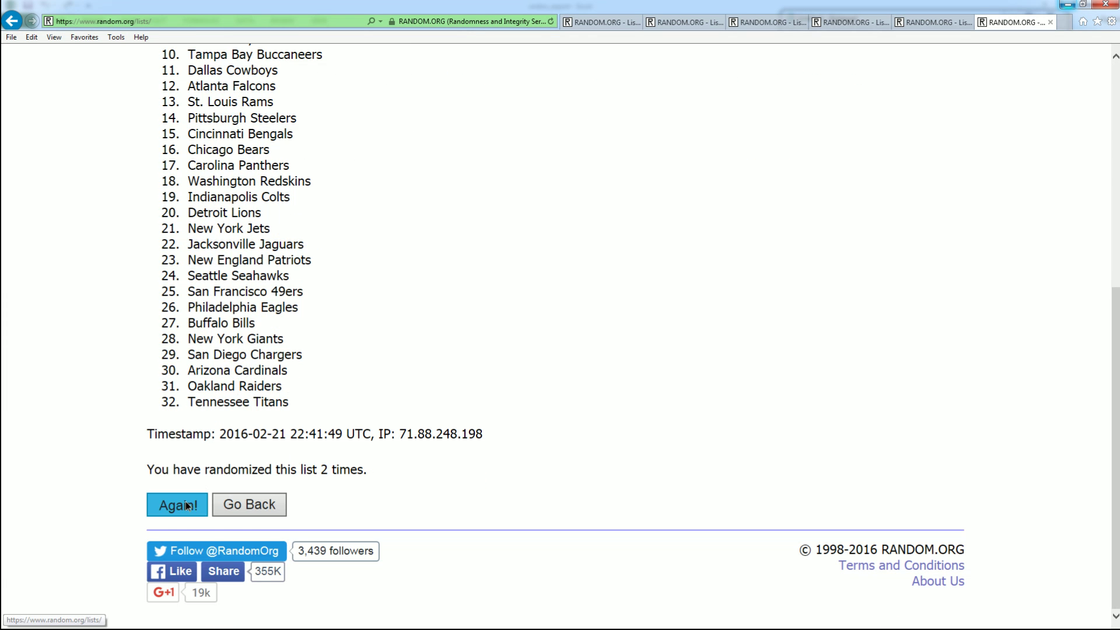
left_click(177, 504)
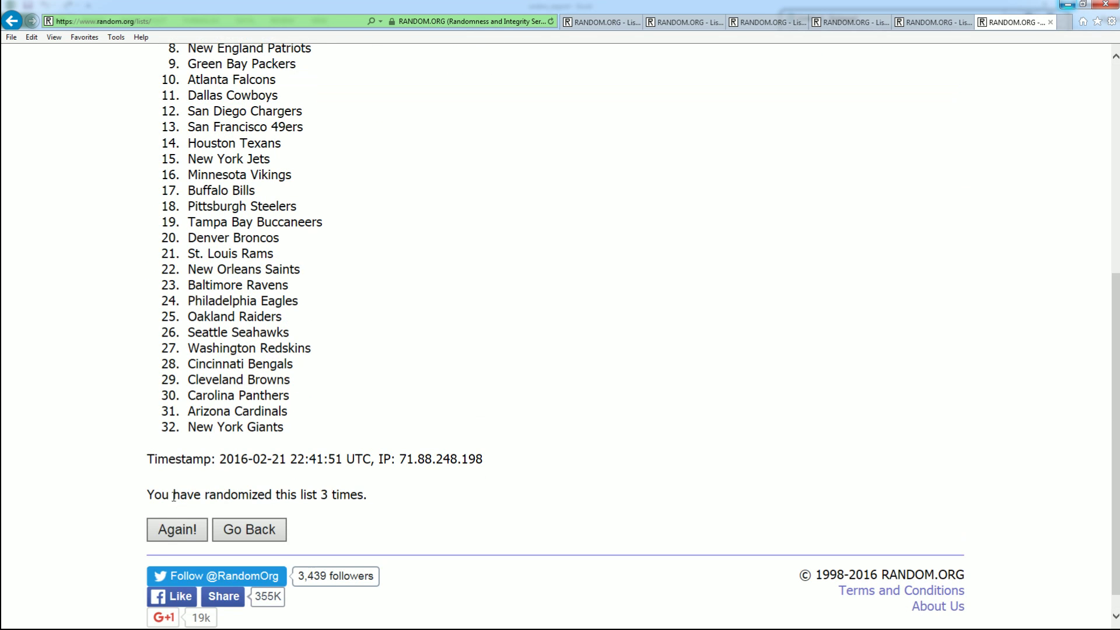
left_click(176, 530)
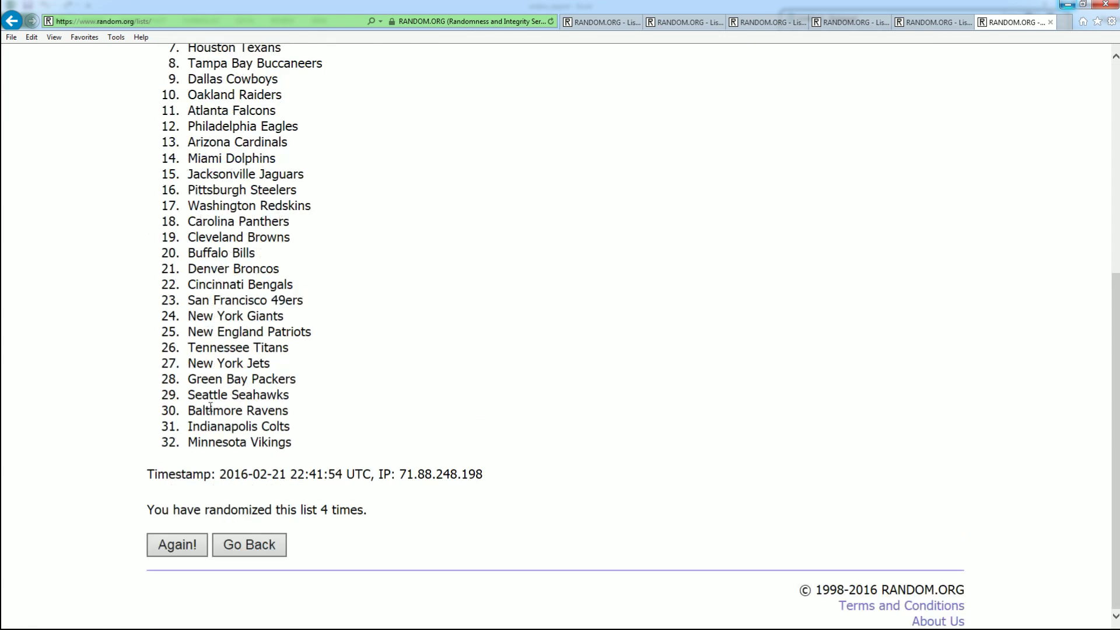
Step: Reshuffle to a final order headed by Denver Broncos and return to the Excel workbook
left_click(176, 545)
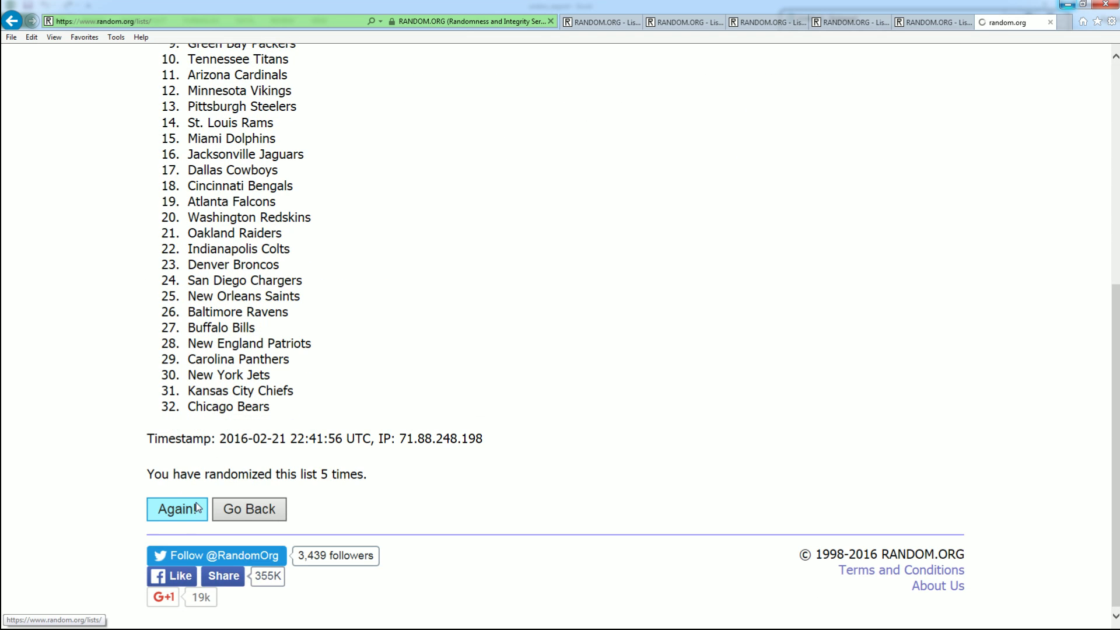
left_click(176, 509)
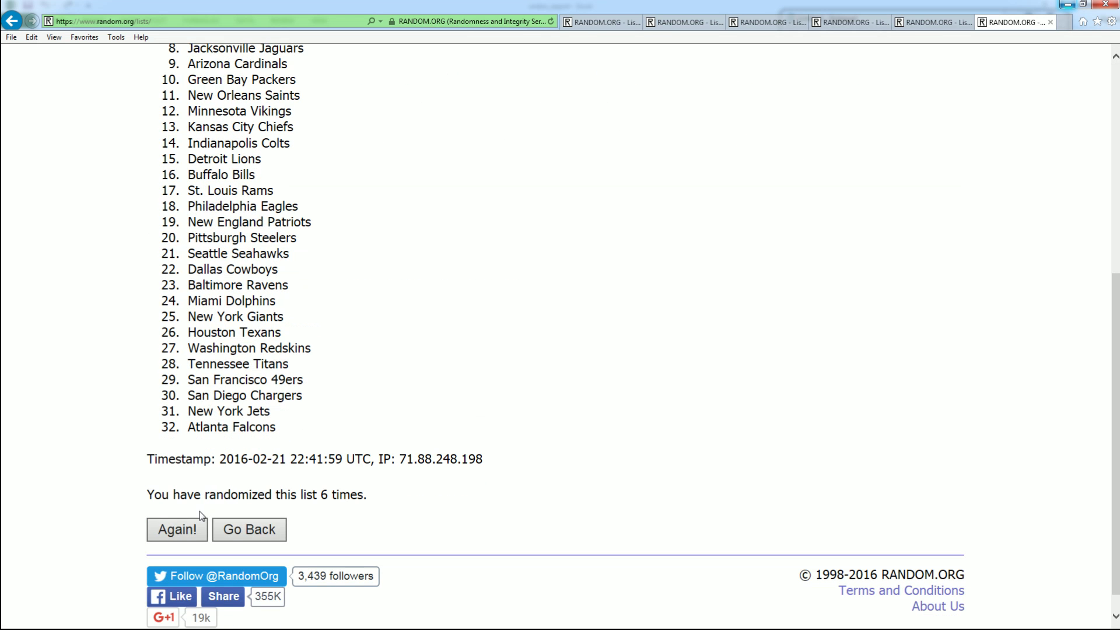
left_click(176, 530)
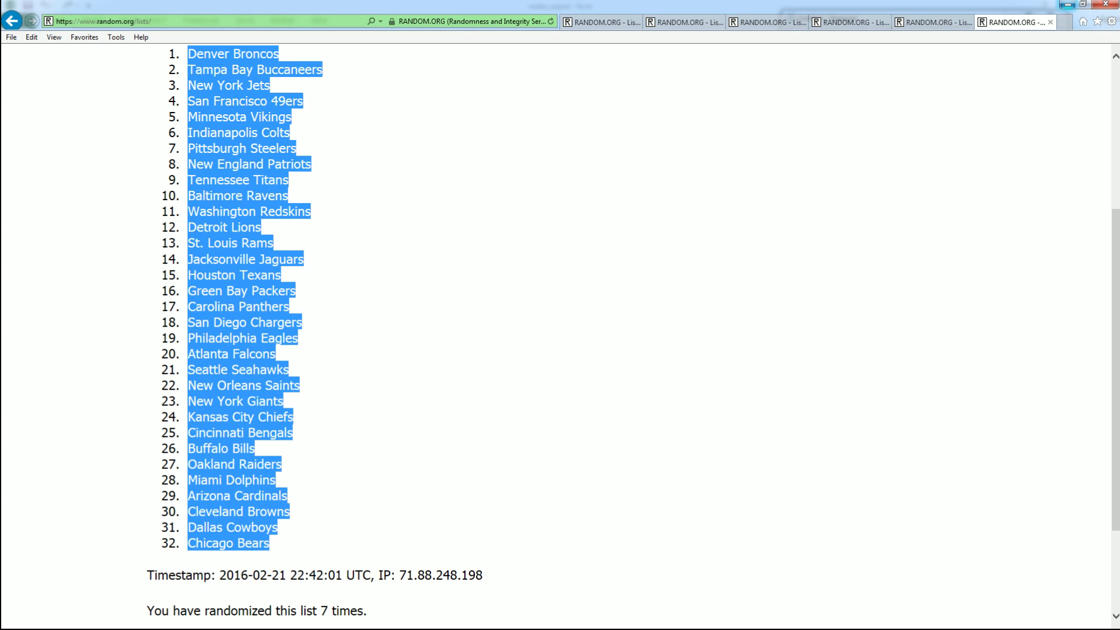
left_click(44, 244)
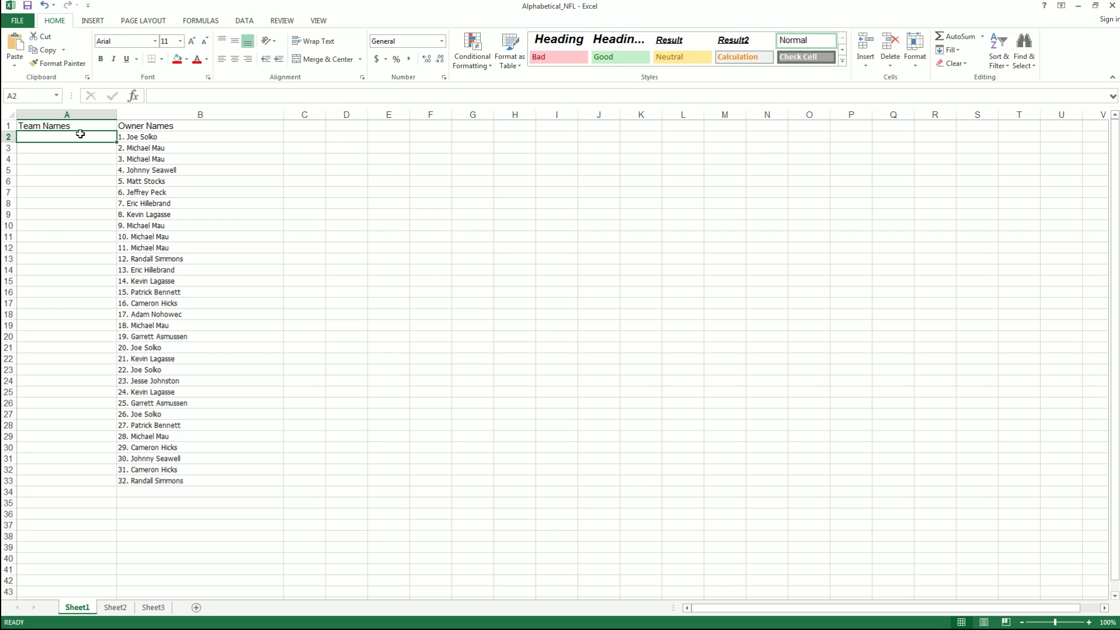
key("ctrl+v")
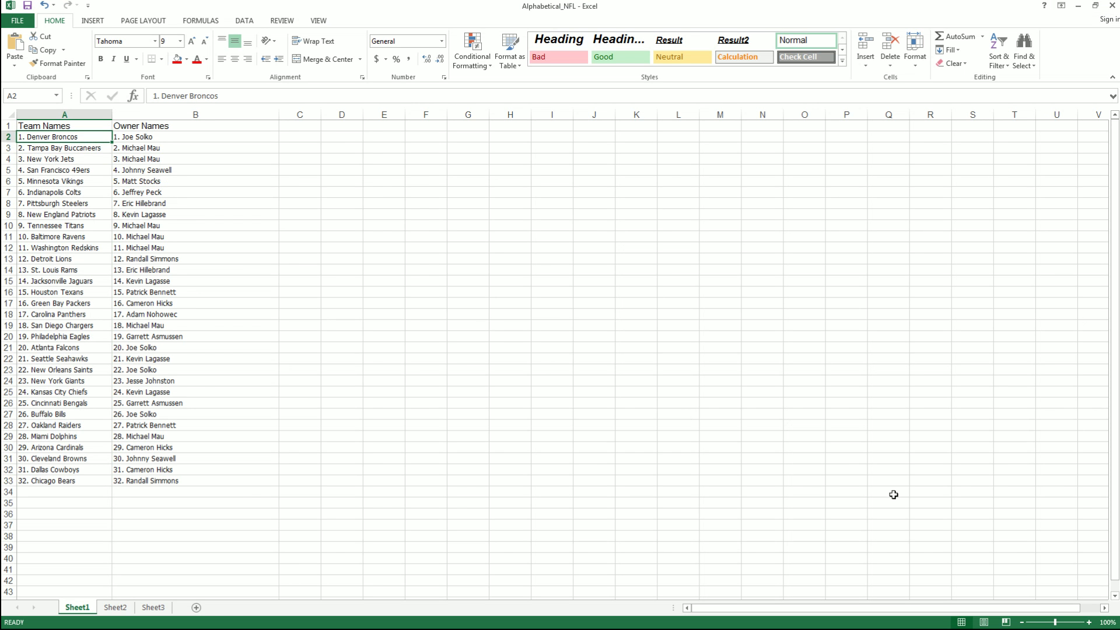
left_click(1092, 621)
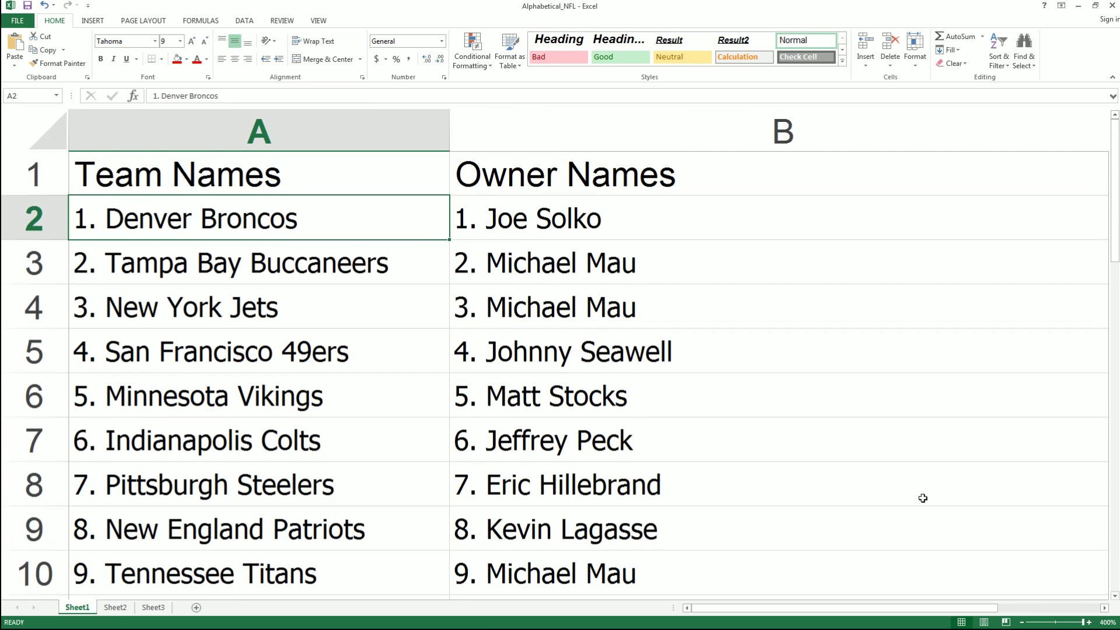
mouse_move(903, 457)
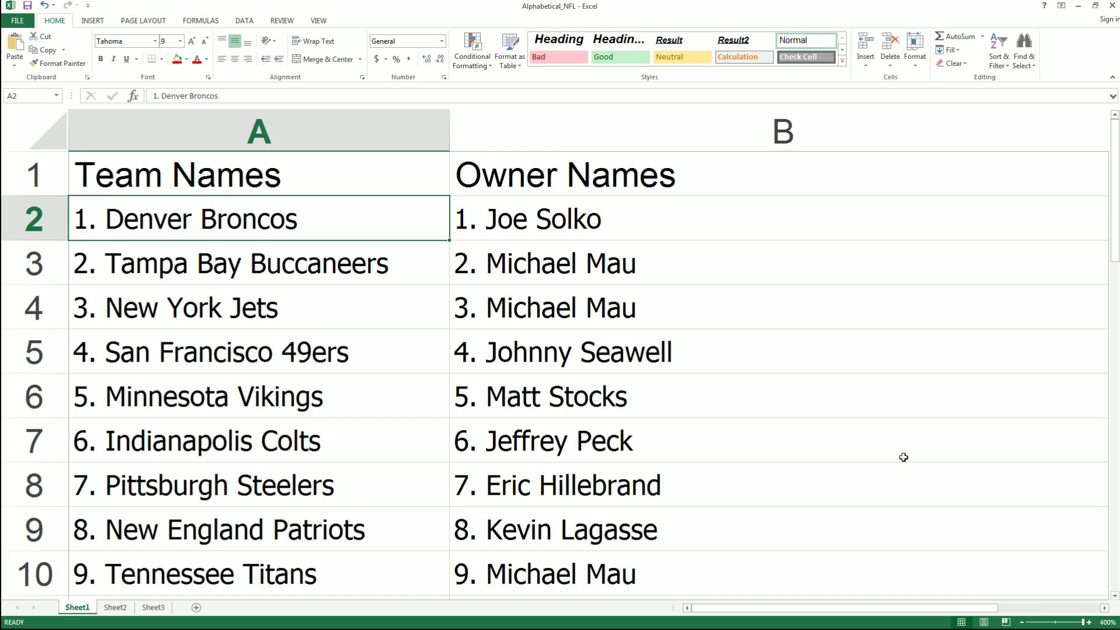
mouse_move(1096, 273)
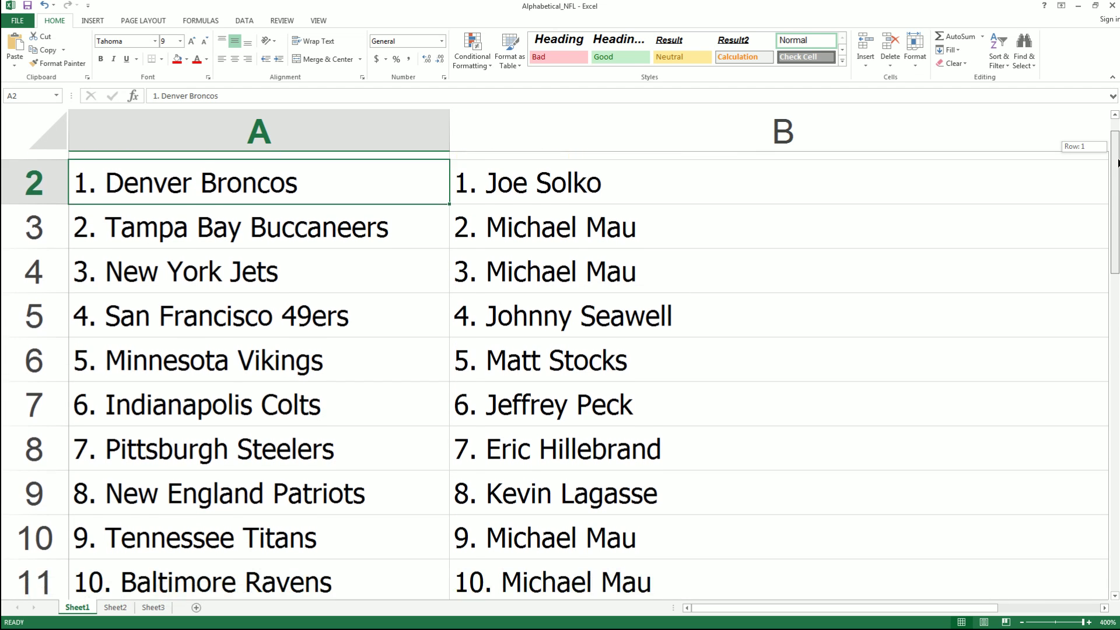
scroll("down", 3)
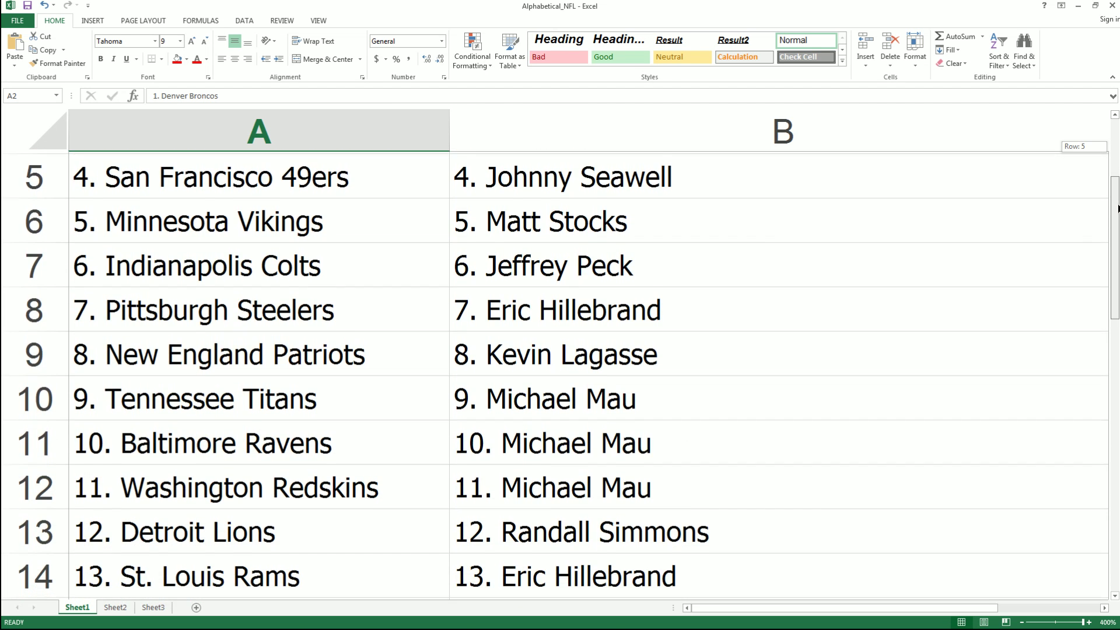
scroll("down", 3)
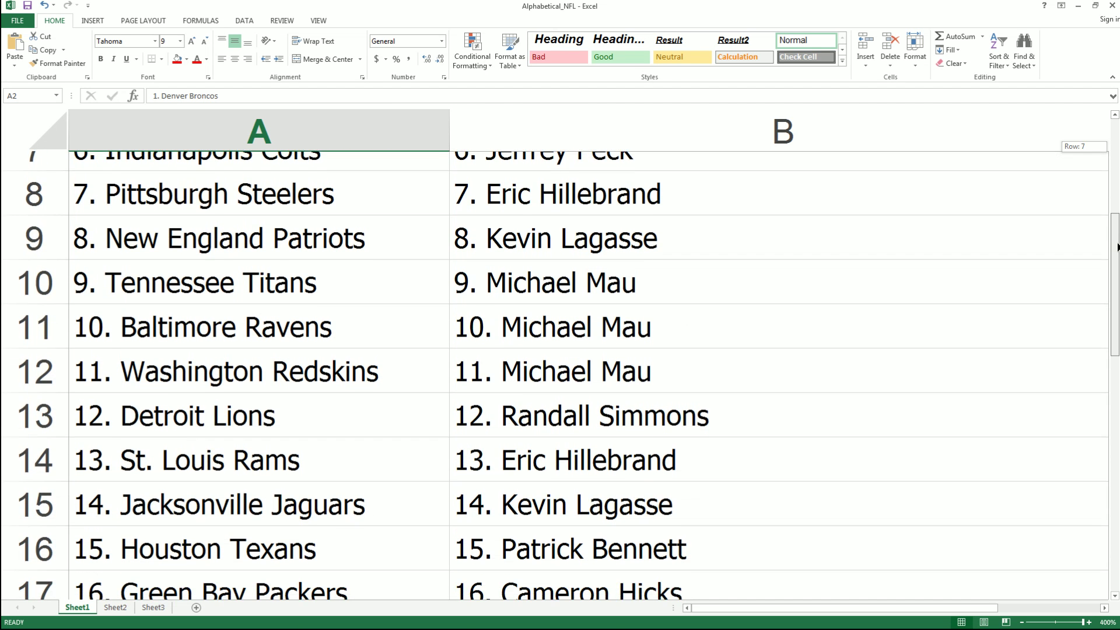
scroll("down", 3)
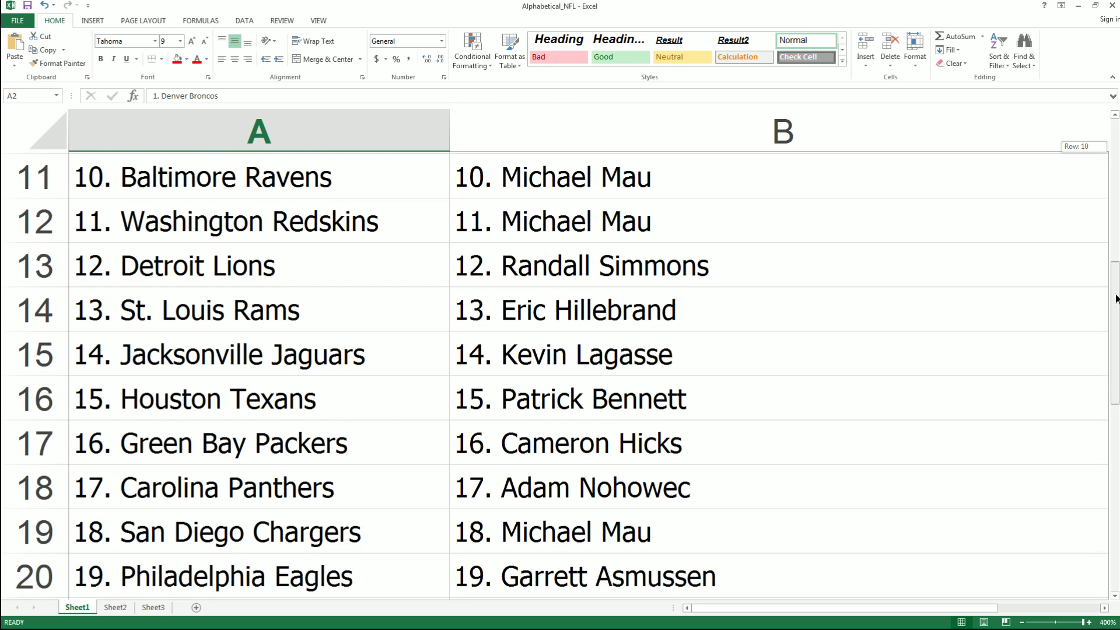
scroll("down", 3)
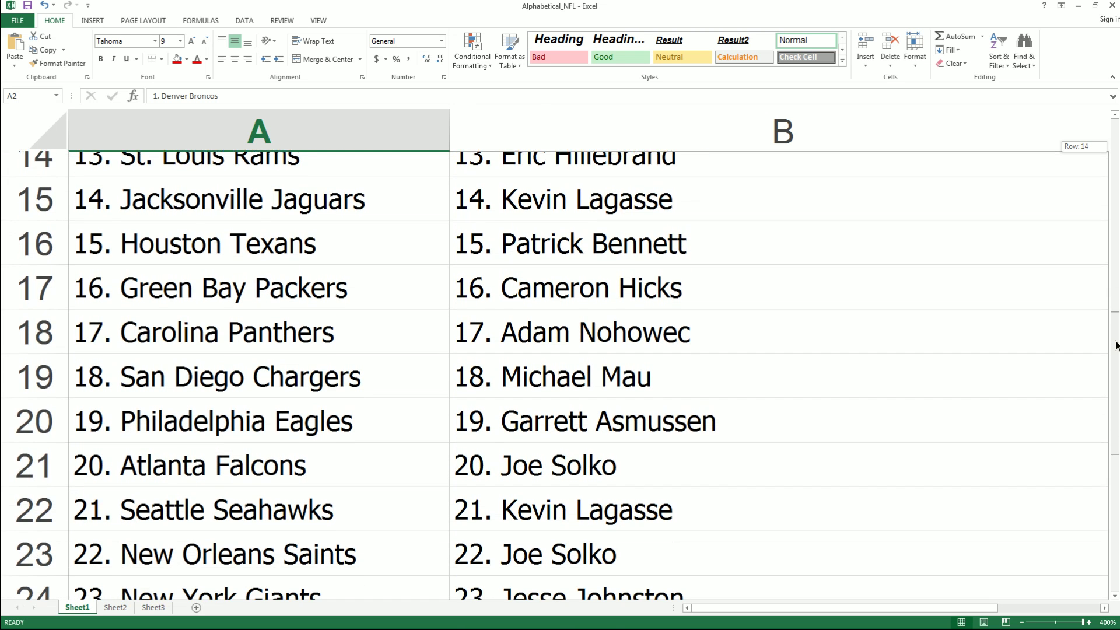
scroll("down", 3)
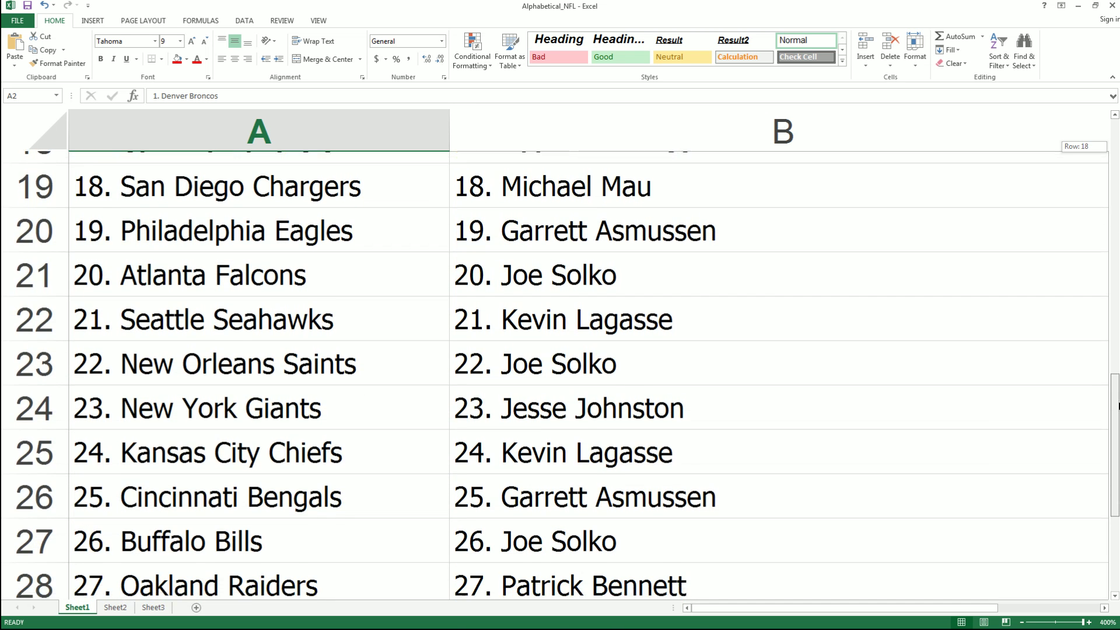
scroll("down", 3)
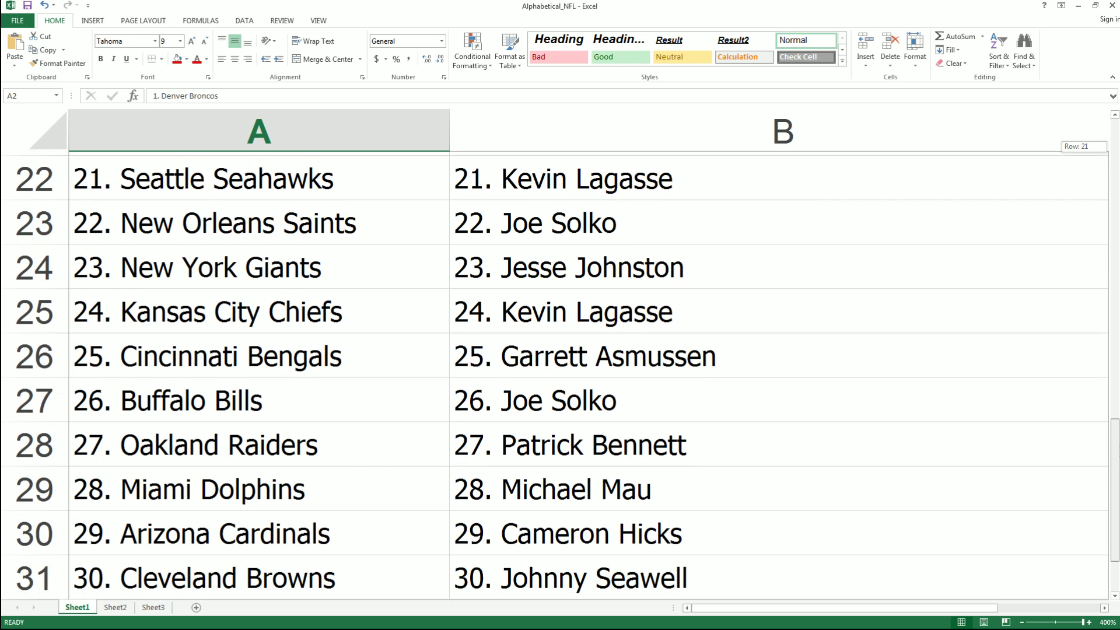
scroll("down", 3)
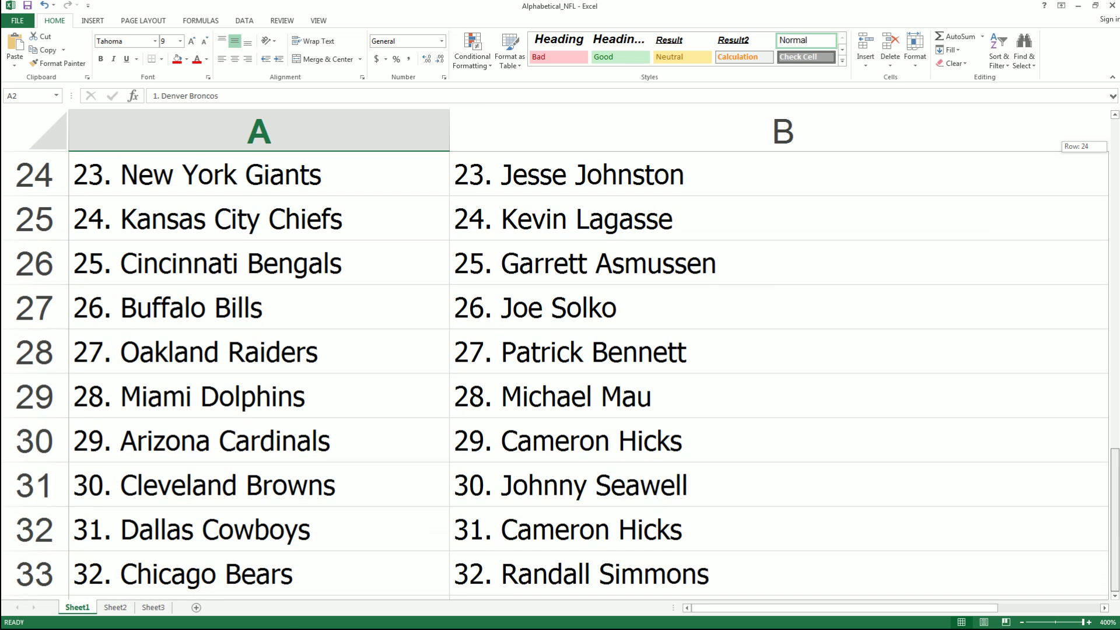
scroll("up", 3)
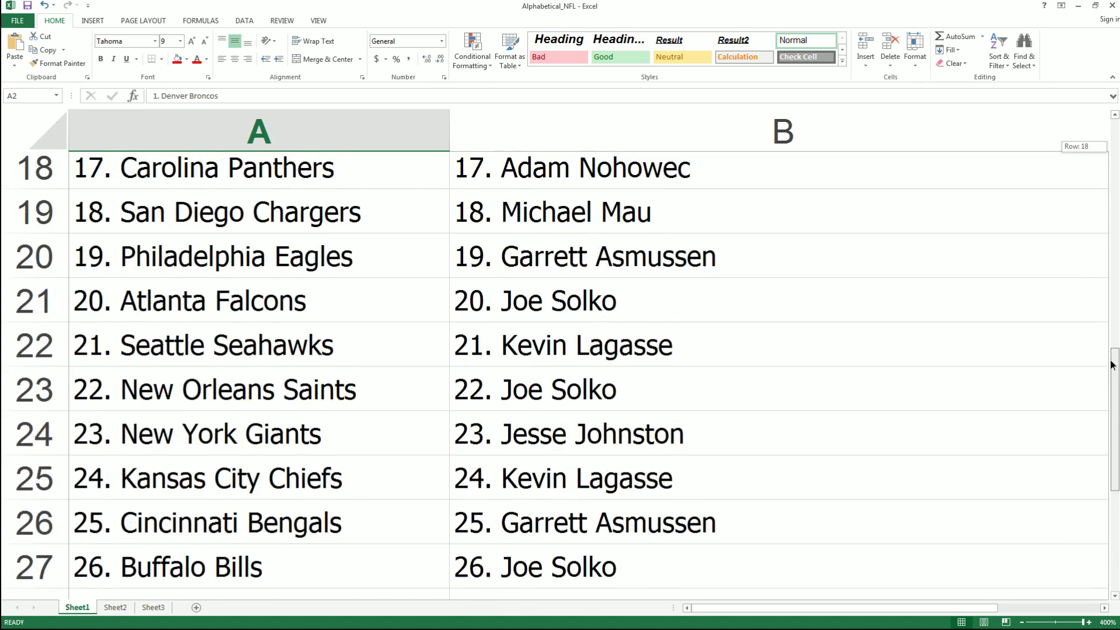
scroll("up", 3)
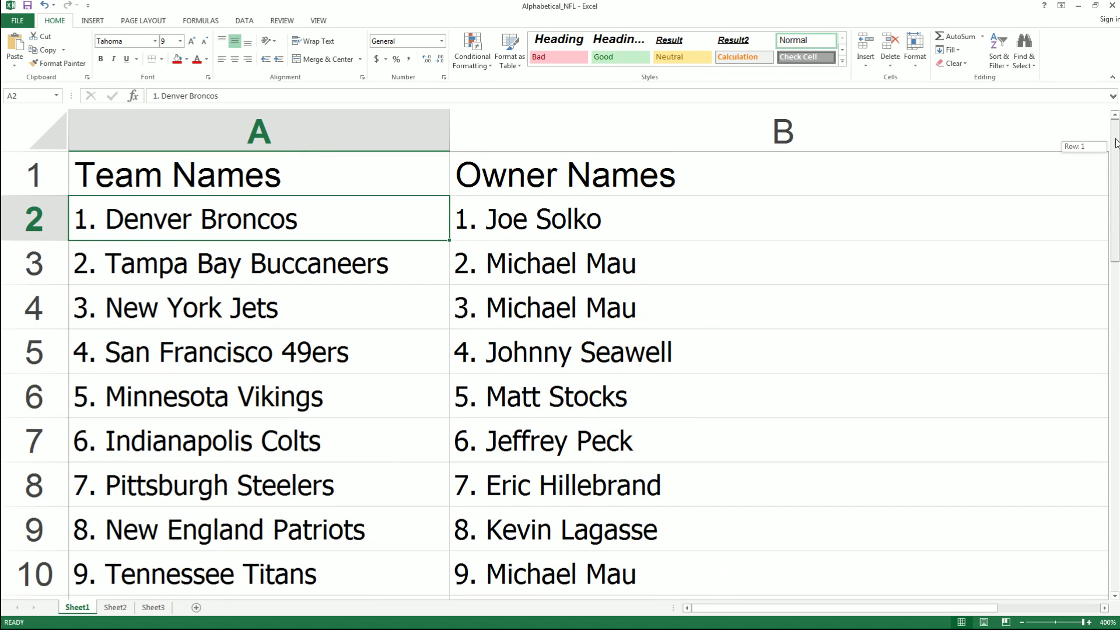
mouse_move(1115, 142)
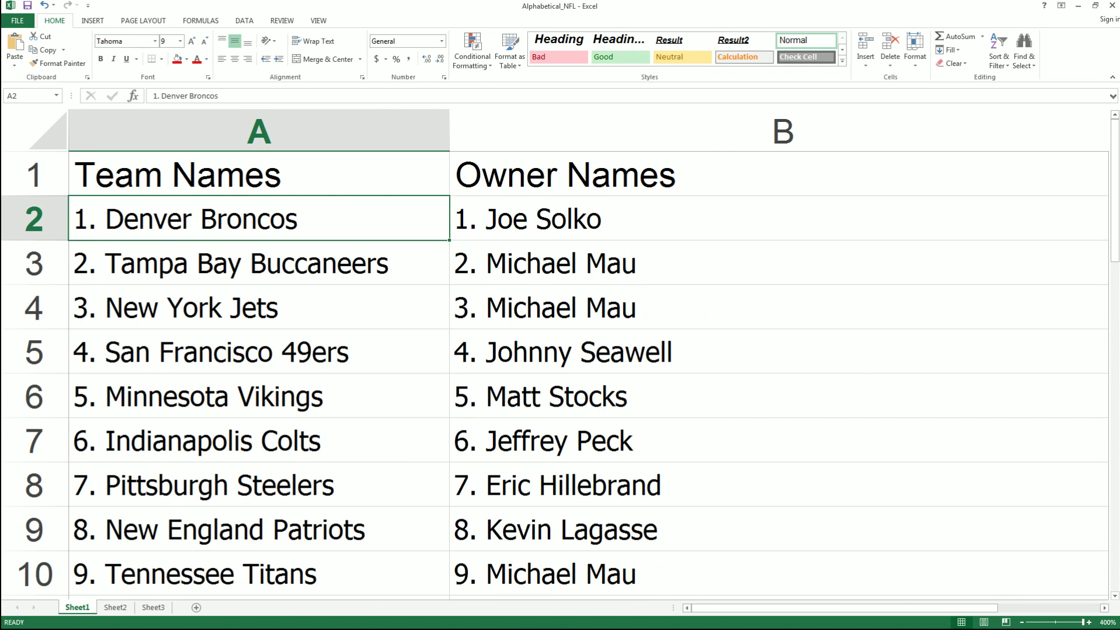